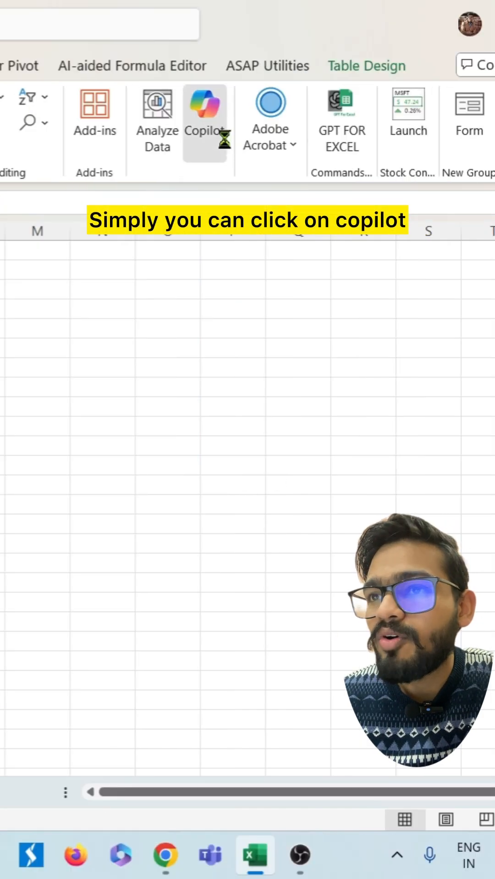
Open the Copilot pane from the Home ribbon beside the Name and Date of Birth table
{"action": "left_click", "coordinate": [205, 110]}
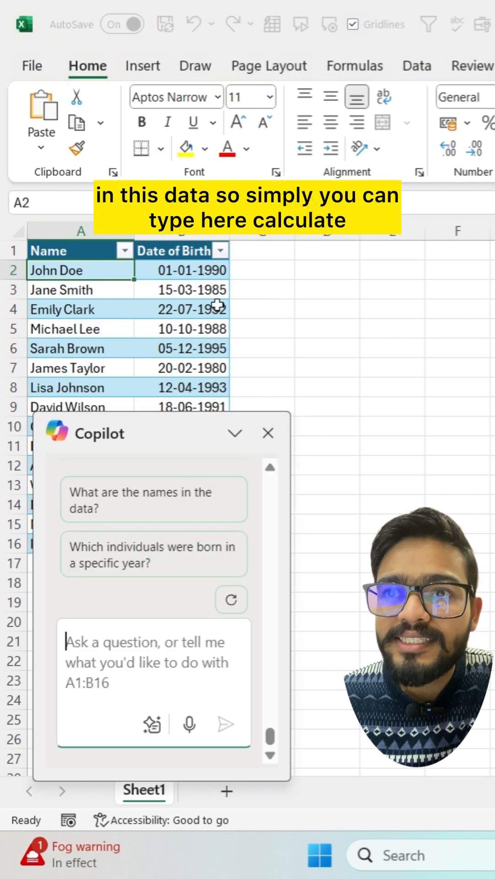
Ask Copilot to 'calculate age' from the birth dates, correcting the initial typo
{"action": "type", "text": "c"}
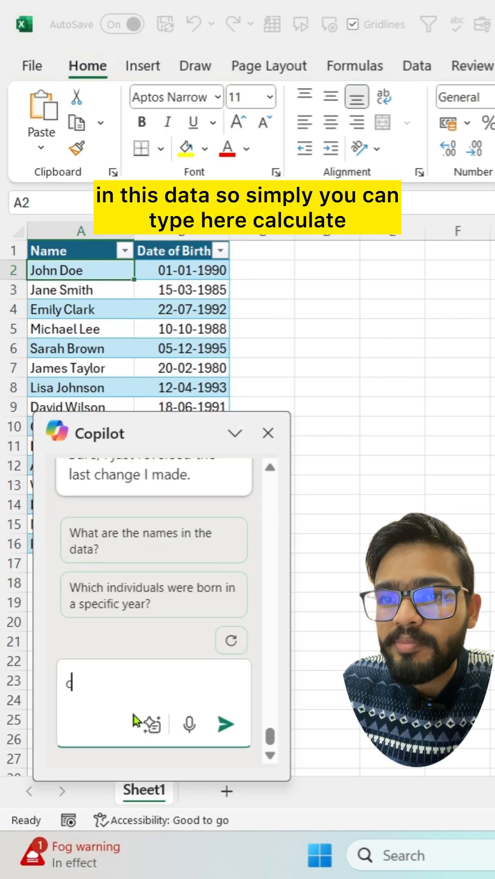
{"action": "type", "text": "aclu"}
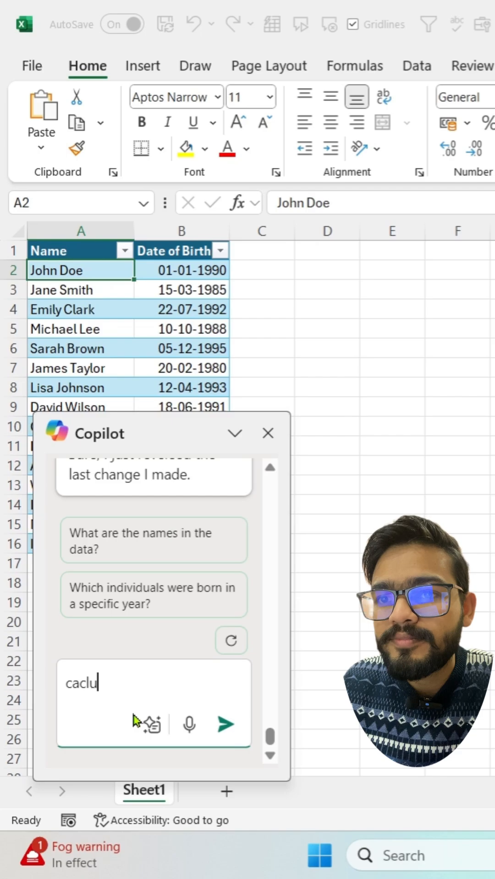
{"action": "key", "text": "Backspace"}
{"action": "type", "text": "ulat"}
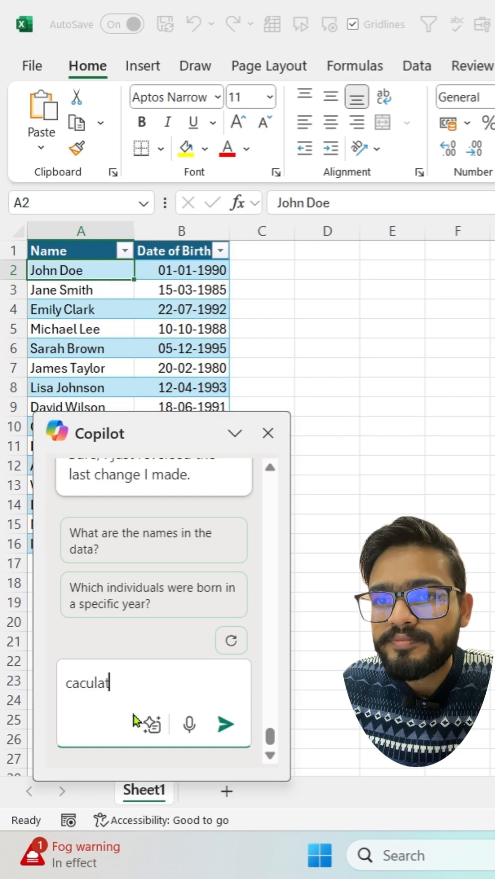
{"action": "type", "text": "calculate age"}
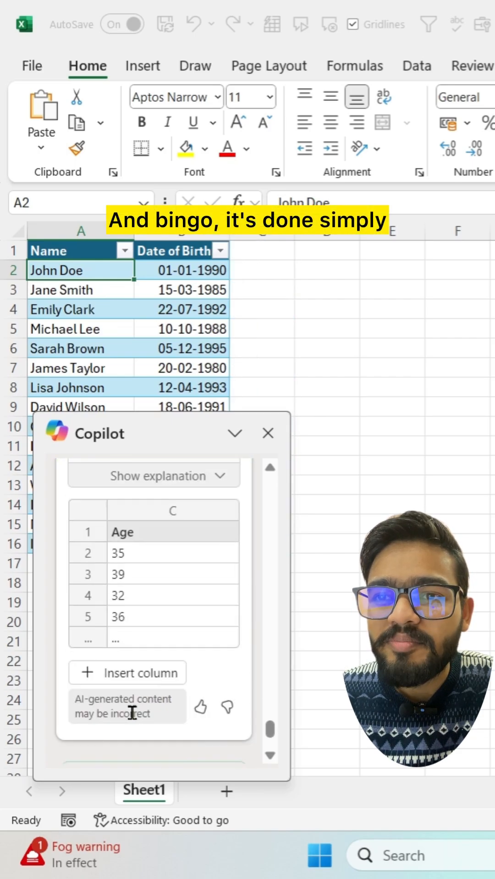
Insert Copilot's Age column preview (35, 39, 32, 36…) into the table as column C
{"action": "left_click", "coordinate": [126, 672]}
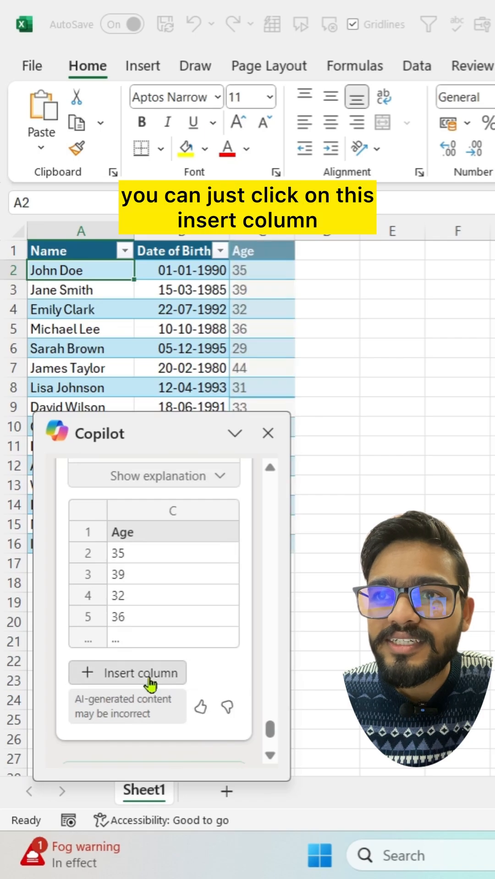
{"action": "left_click", "coordinate": [139, 673]}
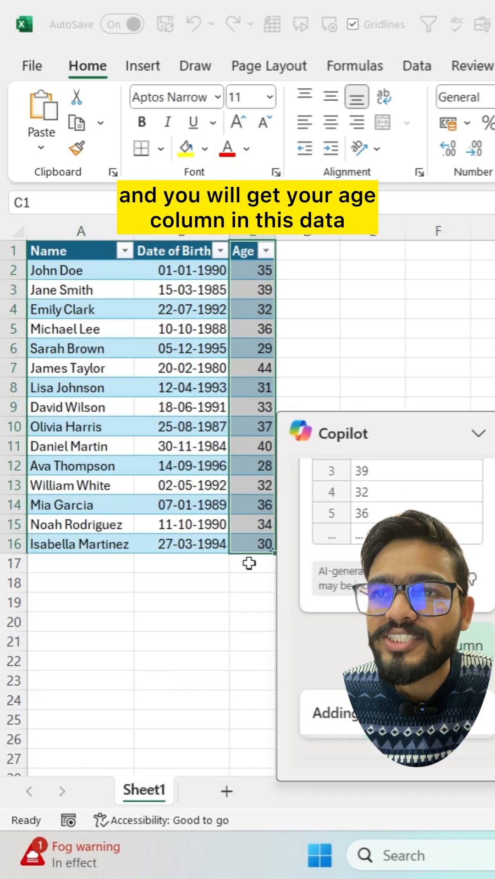